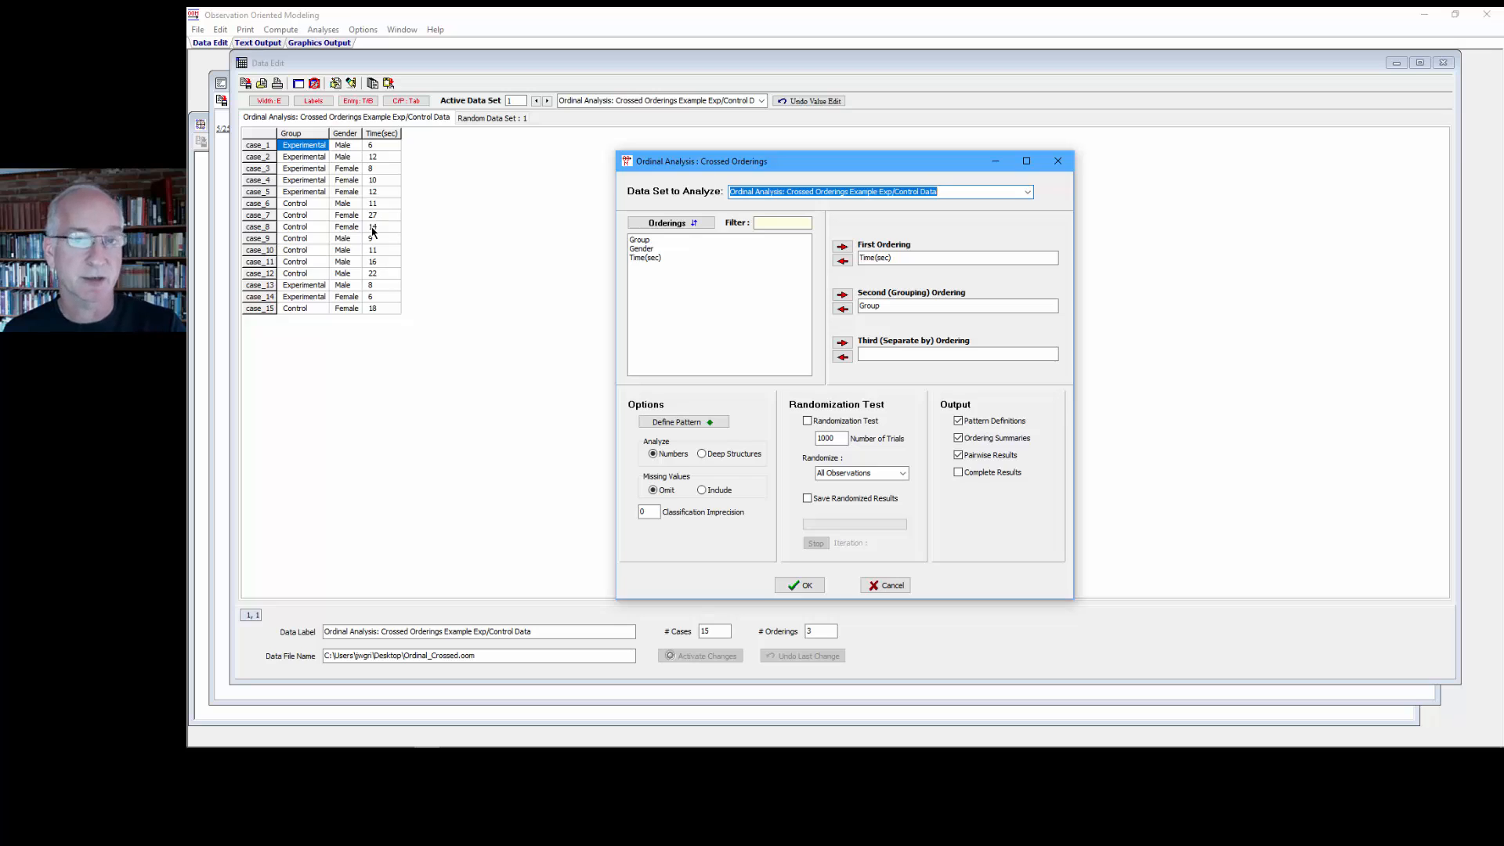
mouse_move(373, 229)
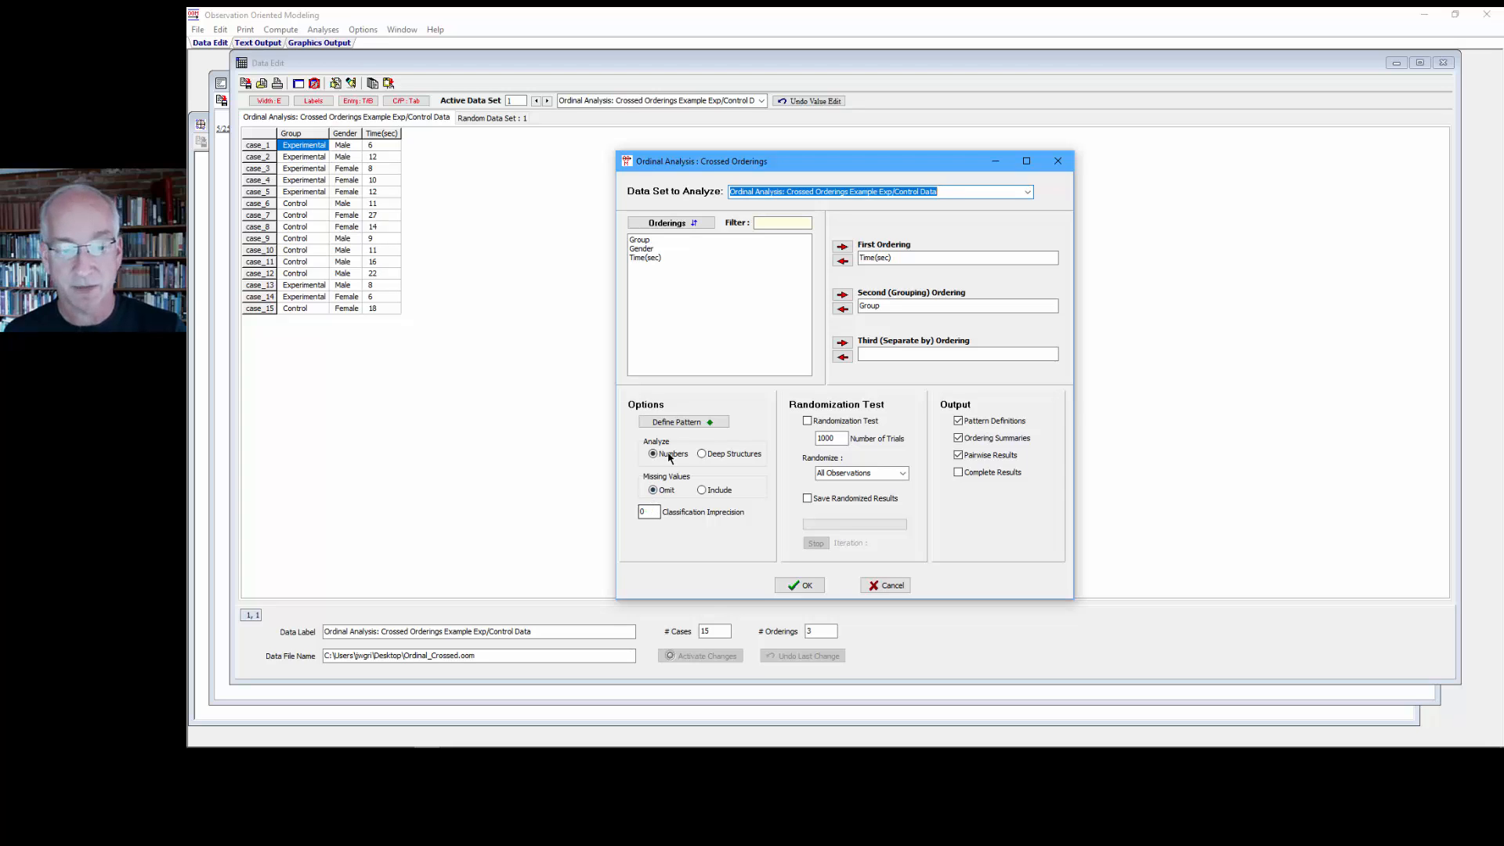
- Review and accept the crossed ordinal pattern, then run Time(sec) by Group with imprecision 0 (87.50% correct)
click(676, 422)
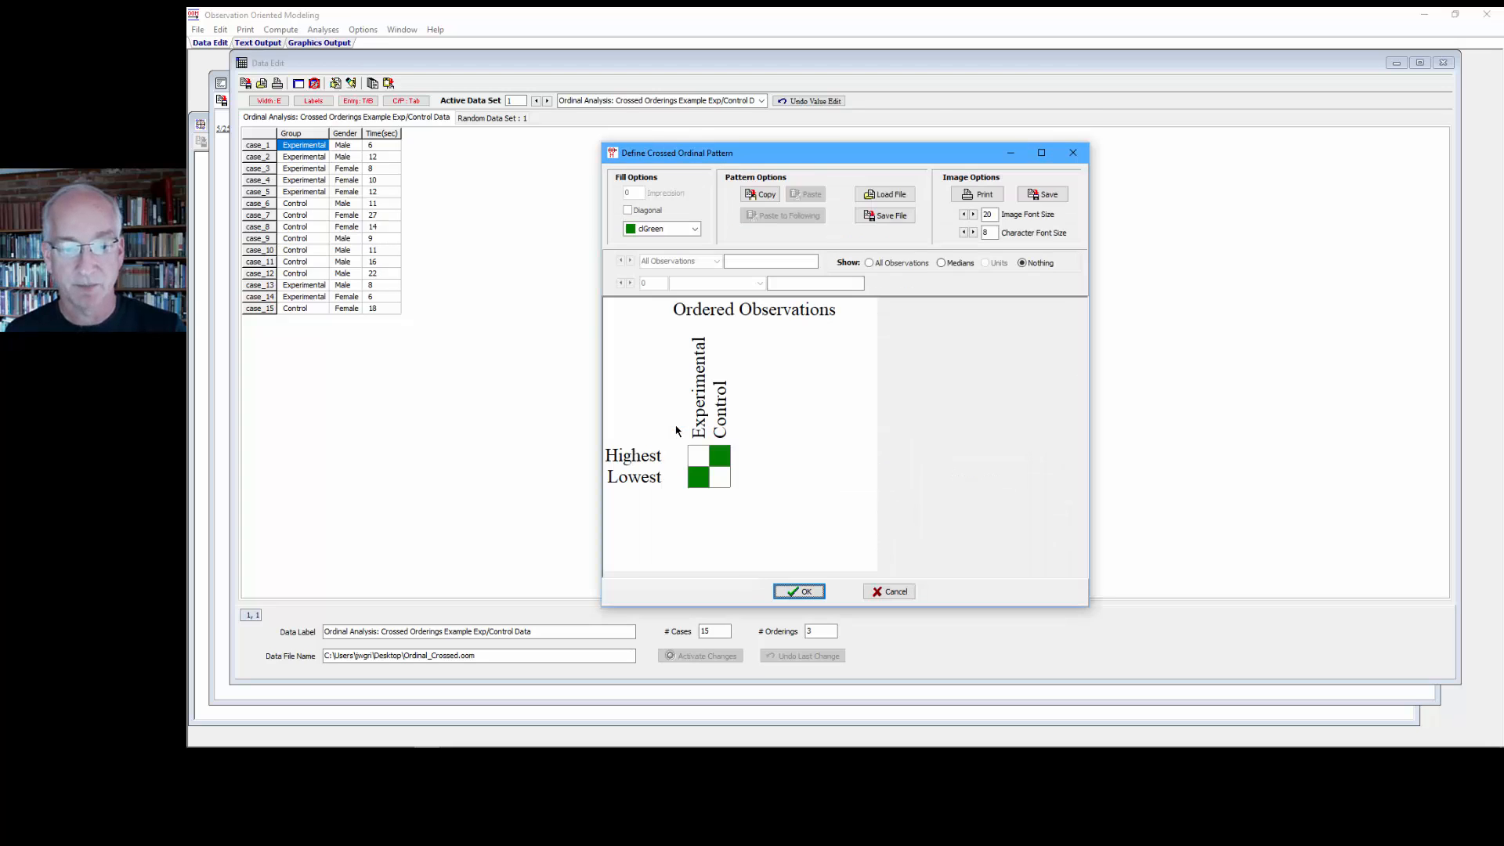
click(697, 478)
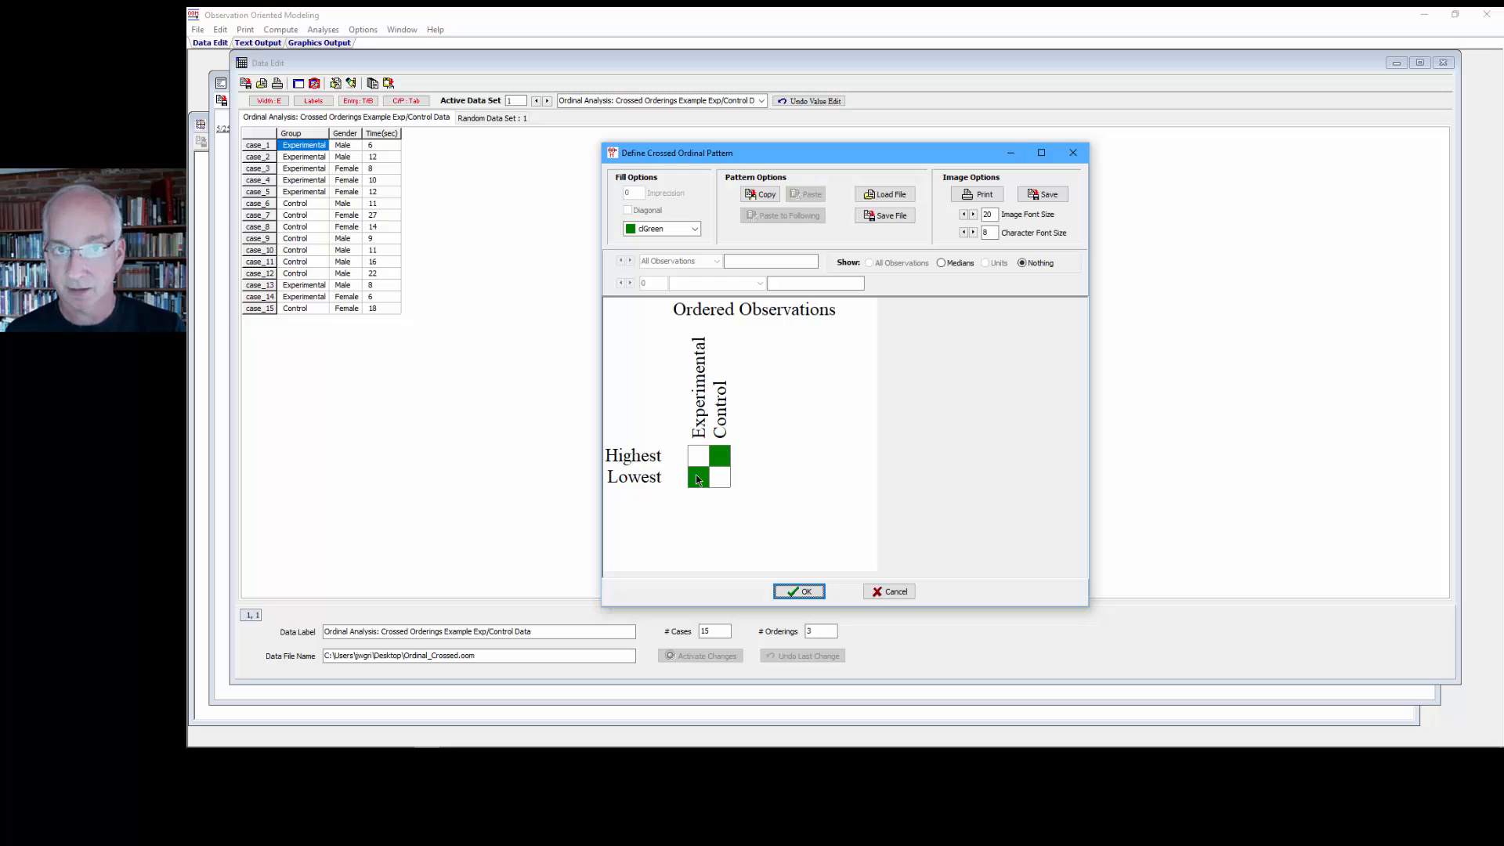
click(799, 590)
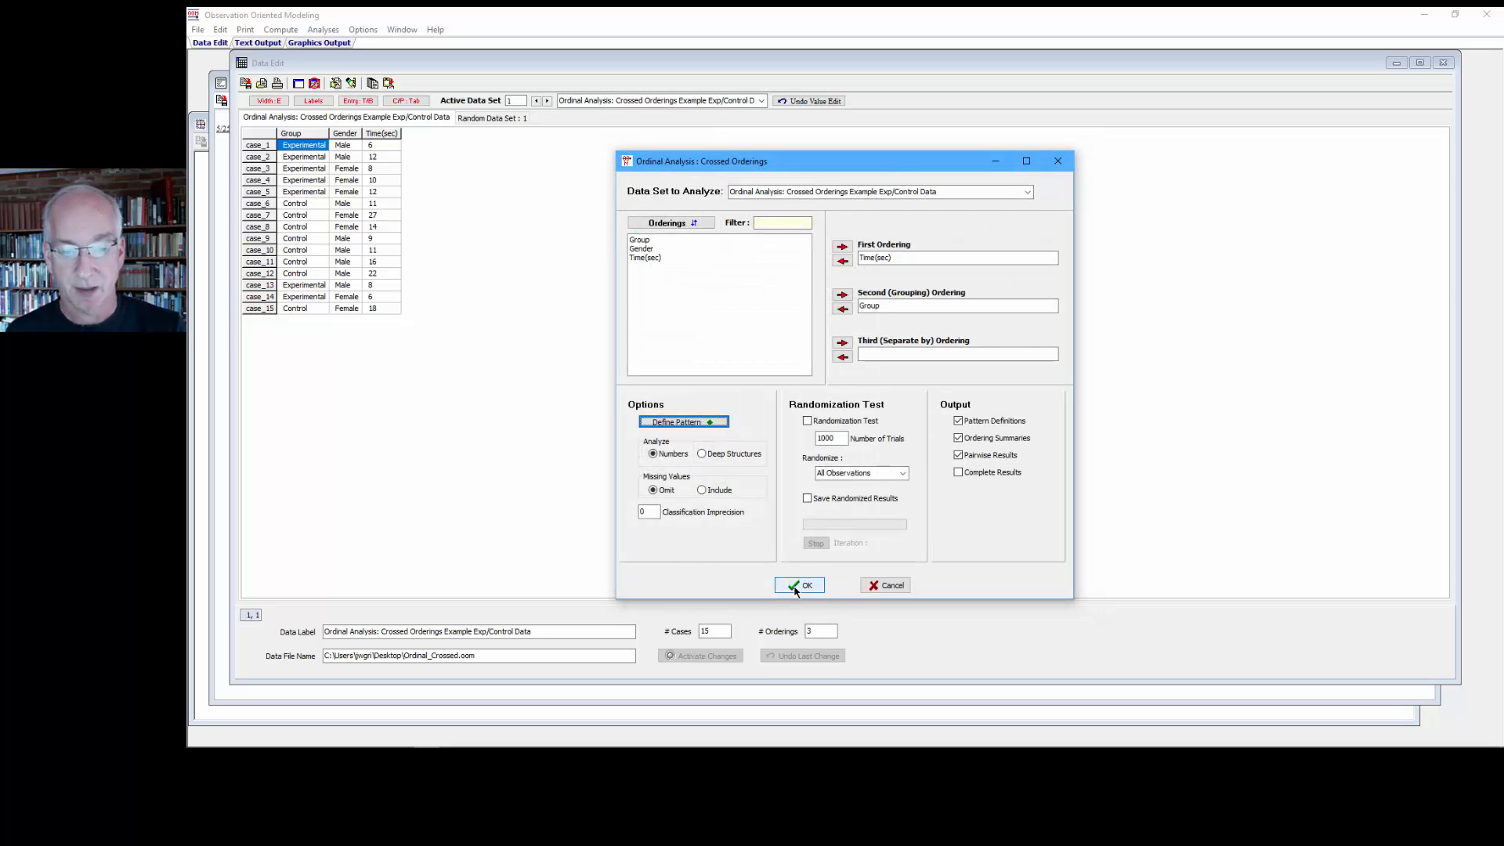
click(800, 584)
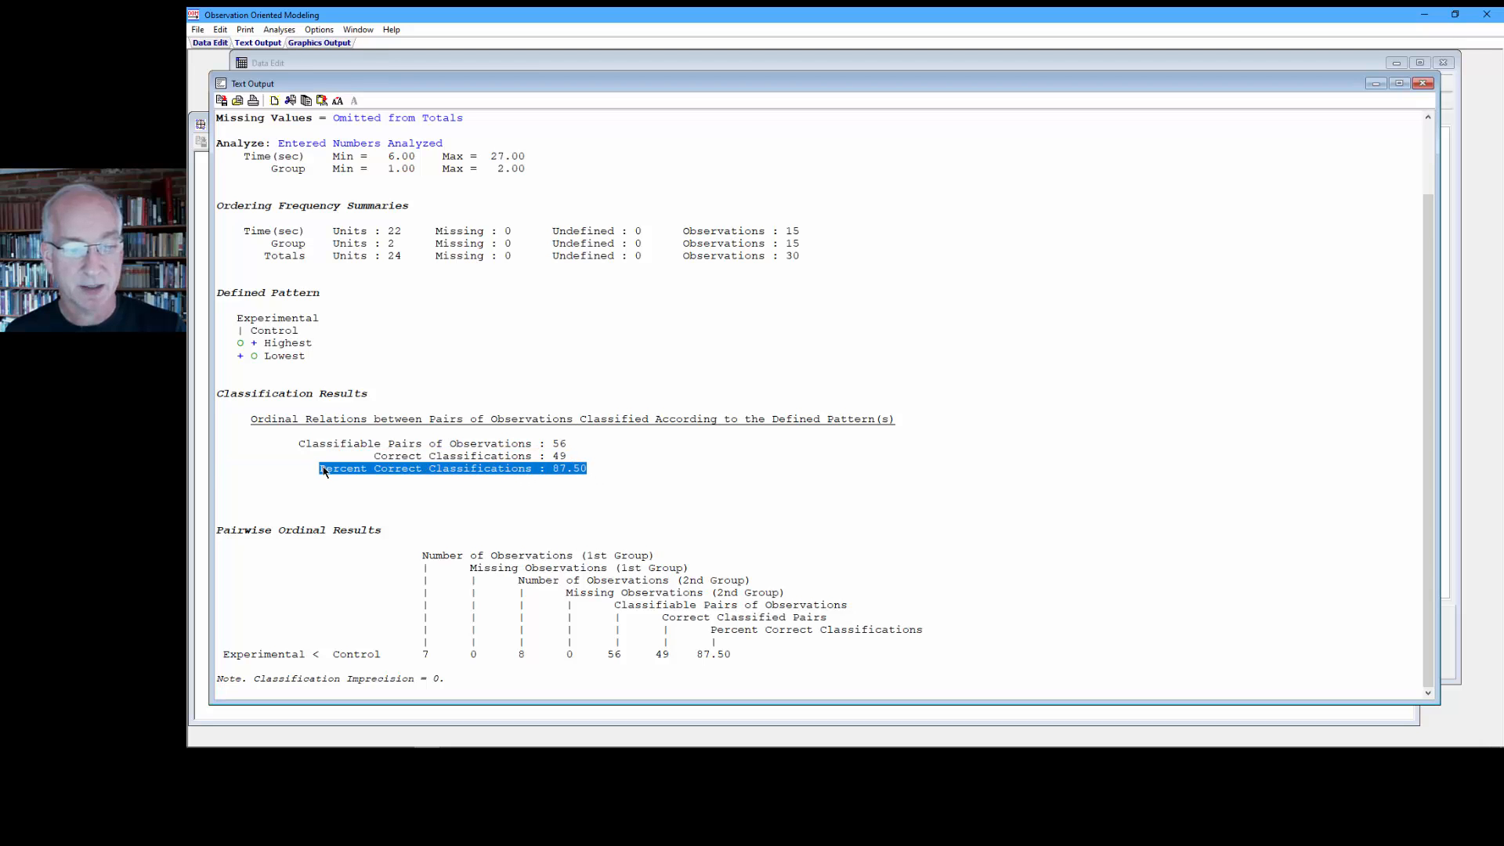
mouse_move(608, 483)
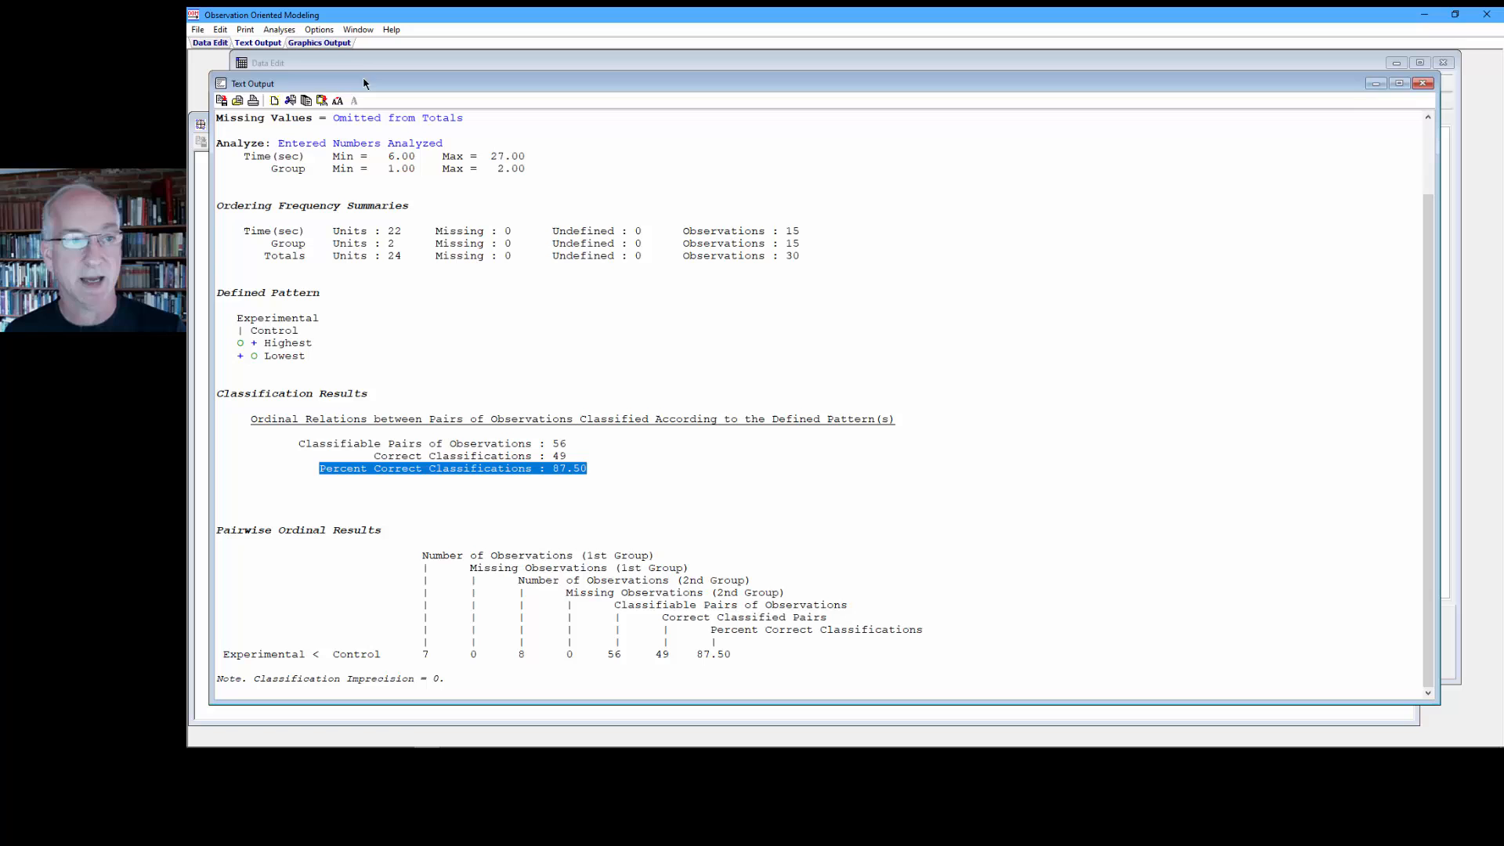
- Rerun Crossed Orderings with classification imprecision 2, giving 43 of 56 pairs correct (76.79%)
click(279, 28)
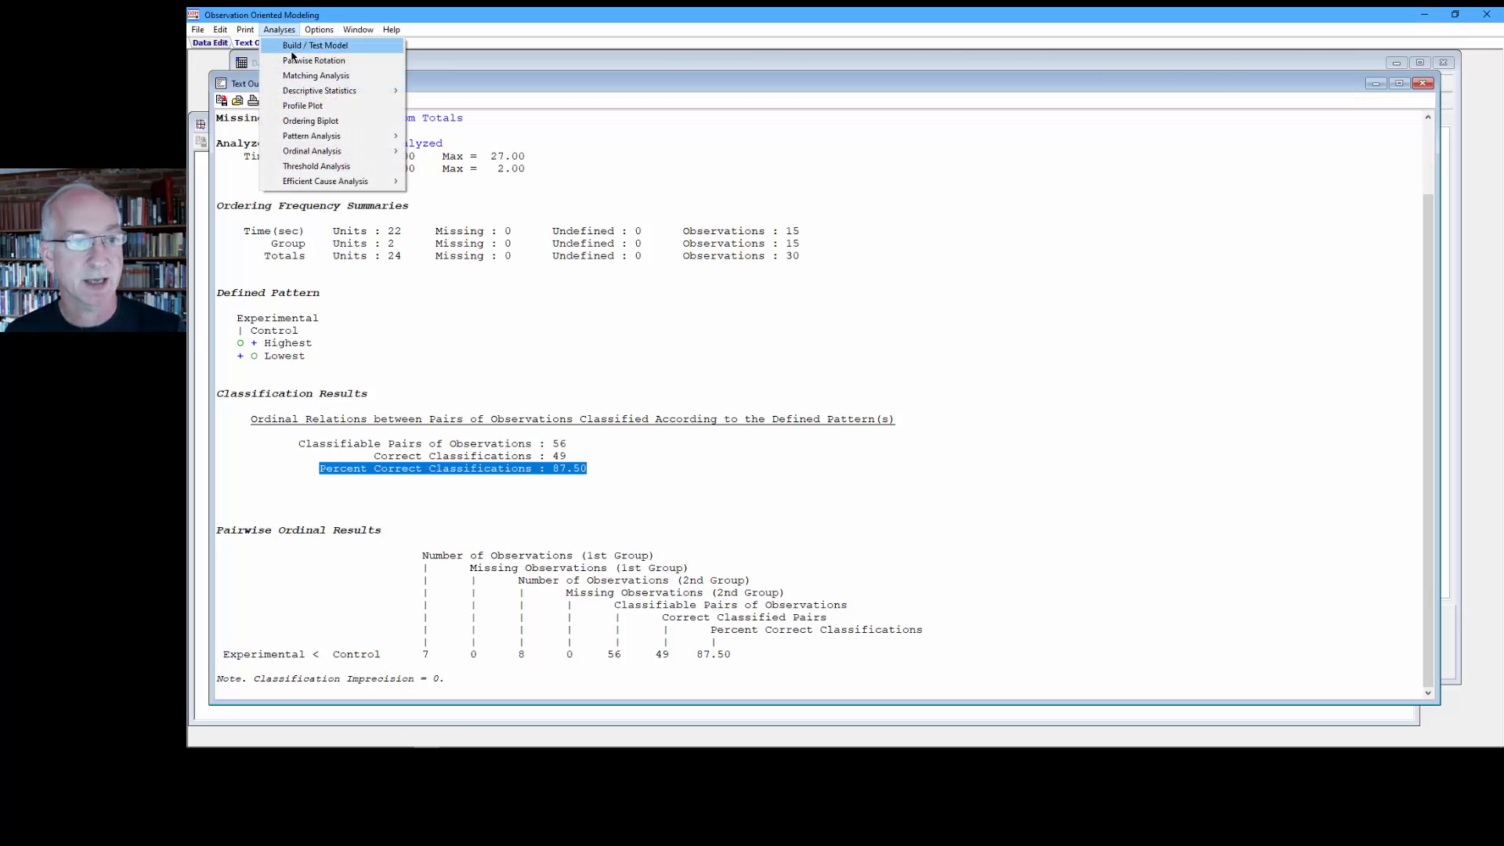
mouse_move(312, 151)
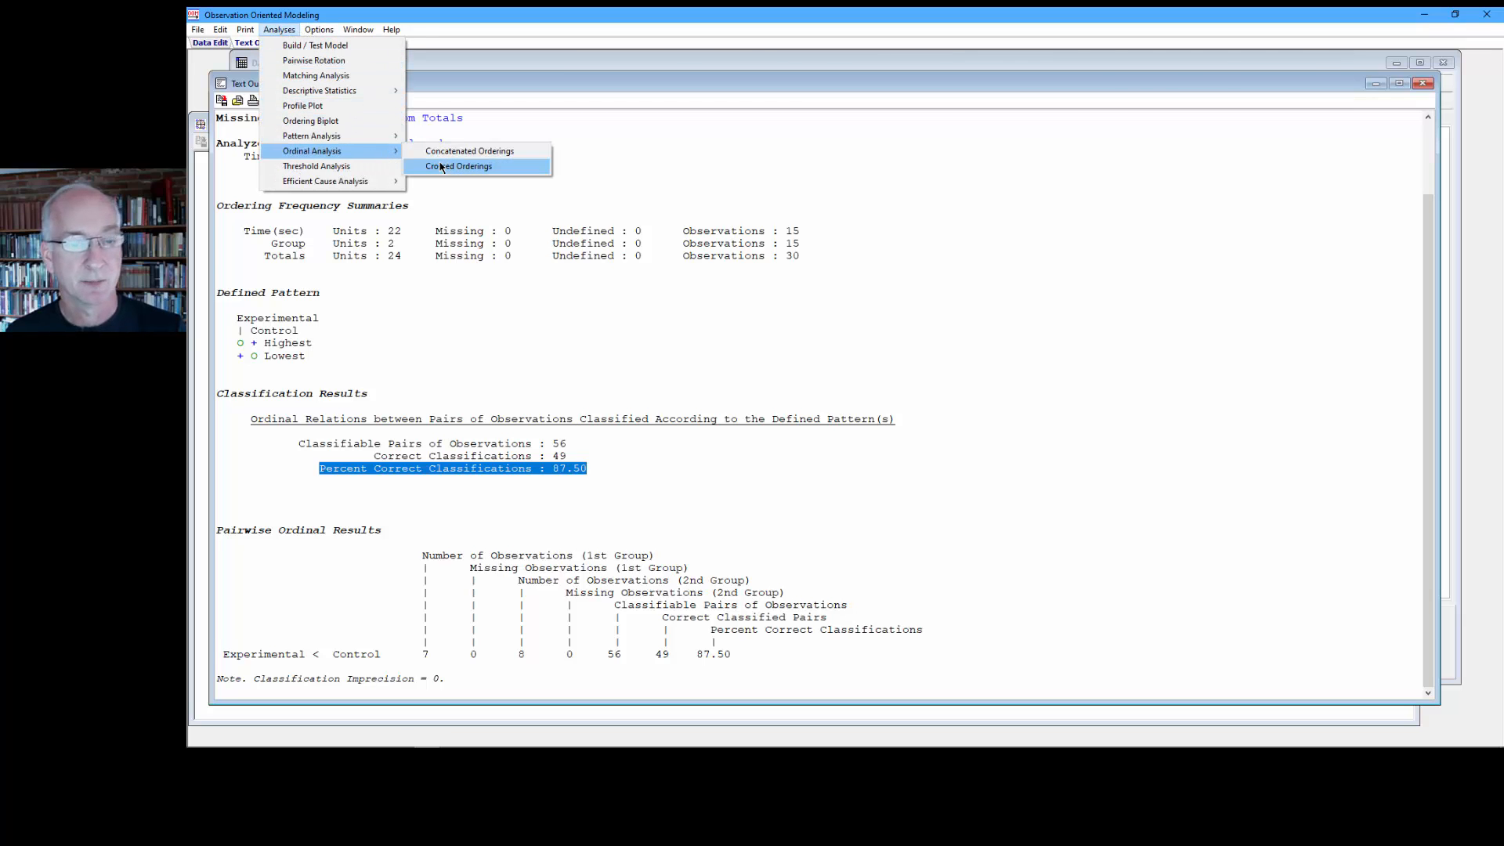
click(458, 166)
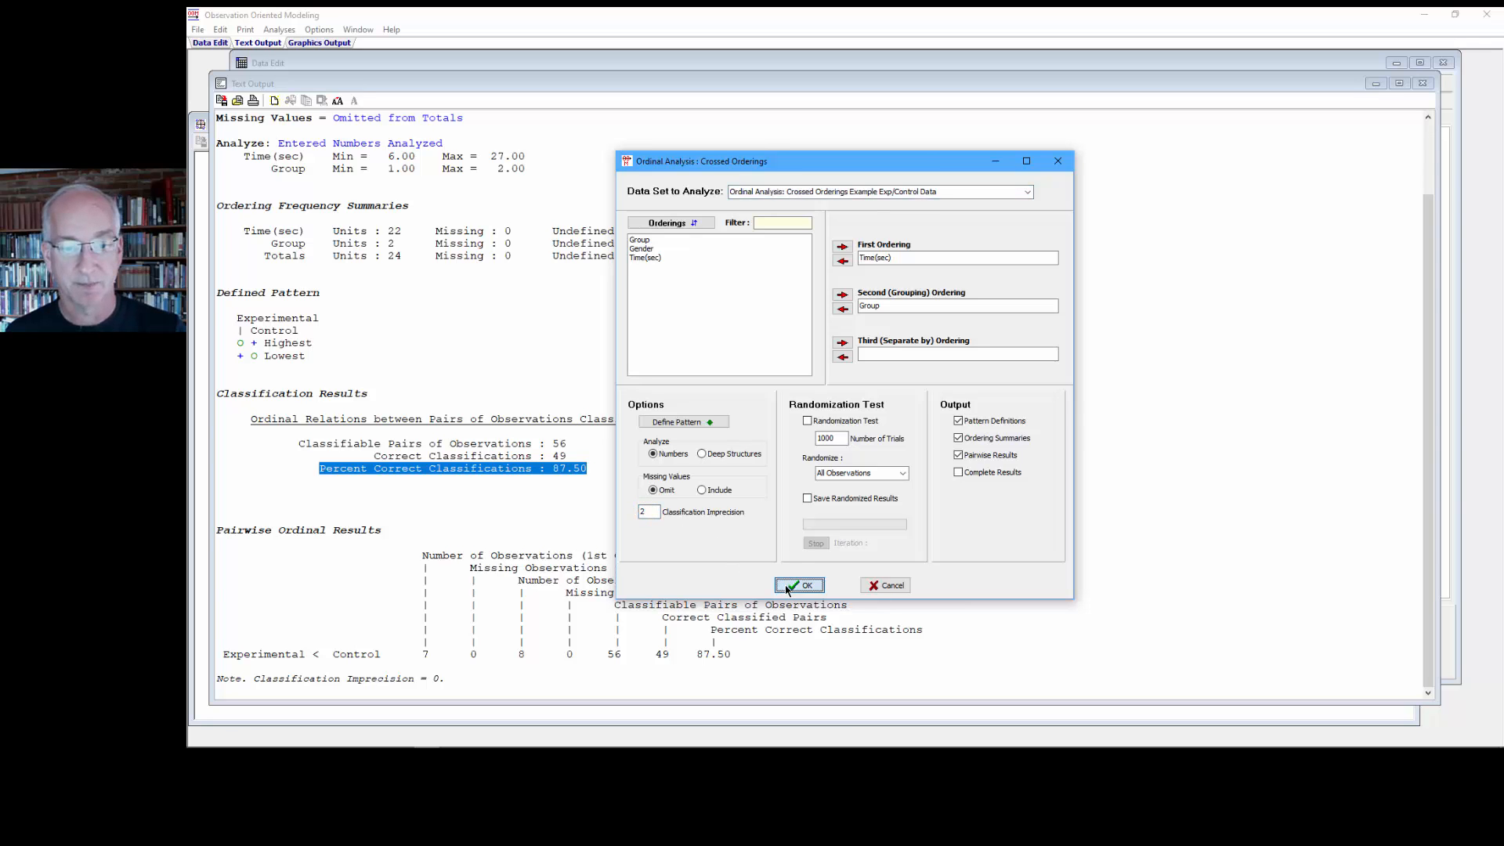
click(799, 584)
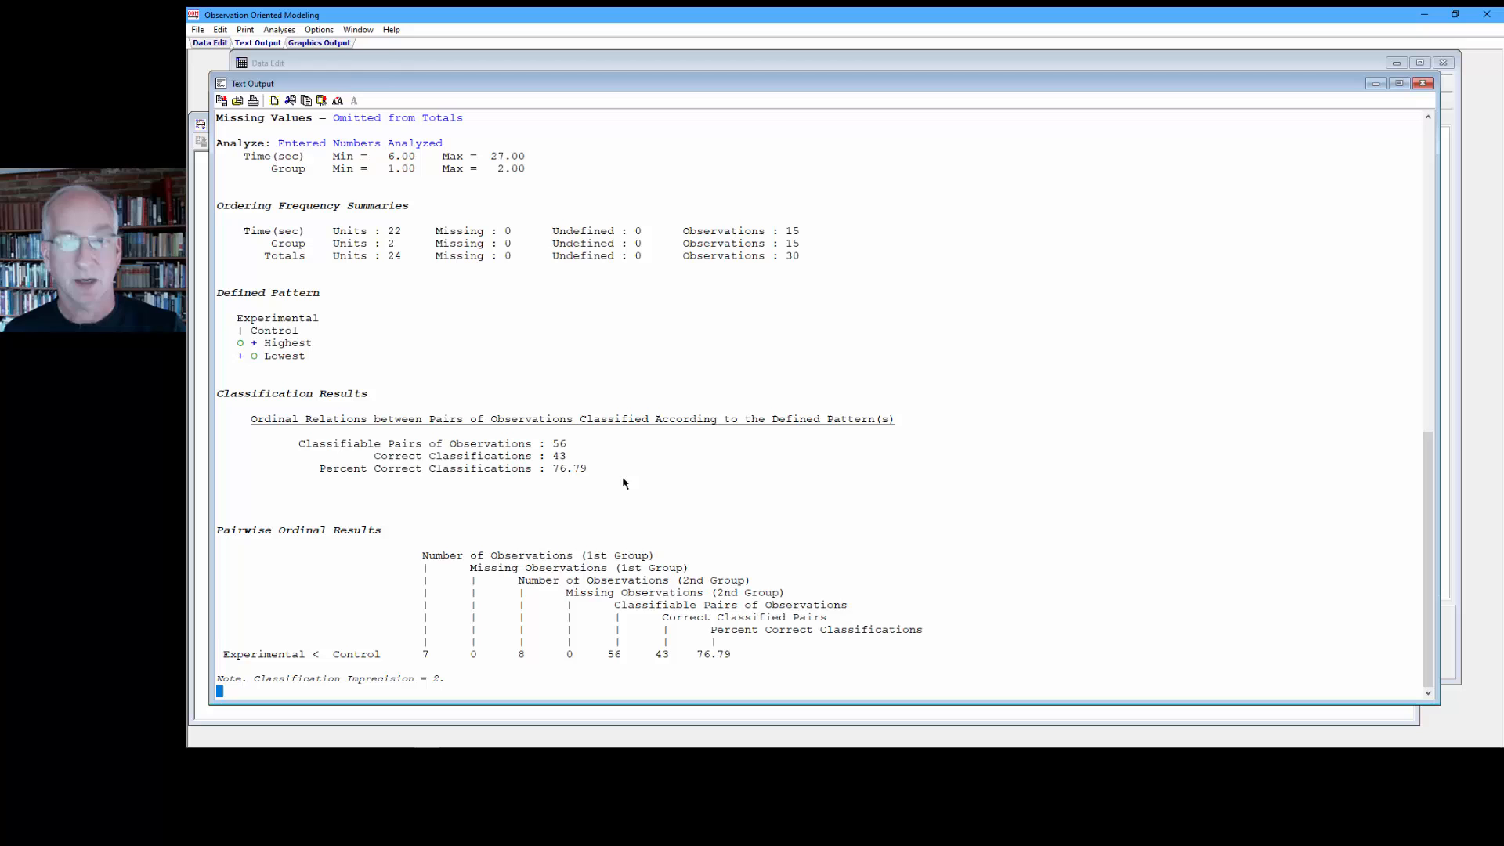
mouse_move(592, 476)
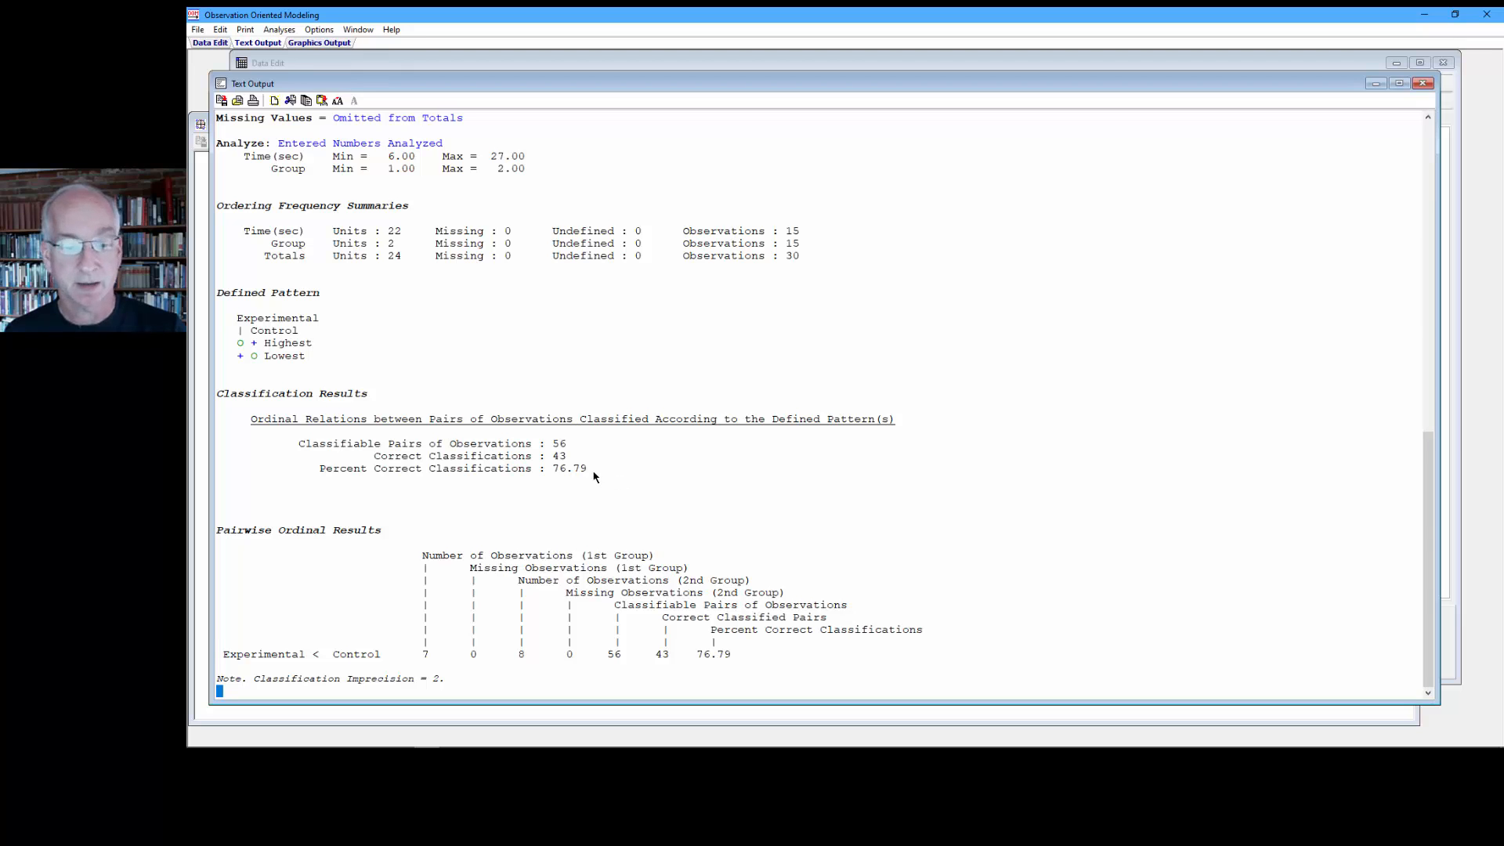
drag(345, 468, 591, 469)
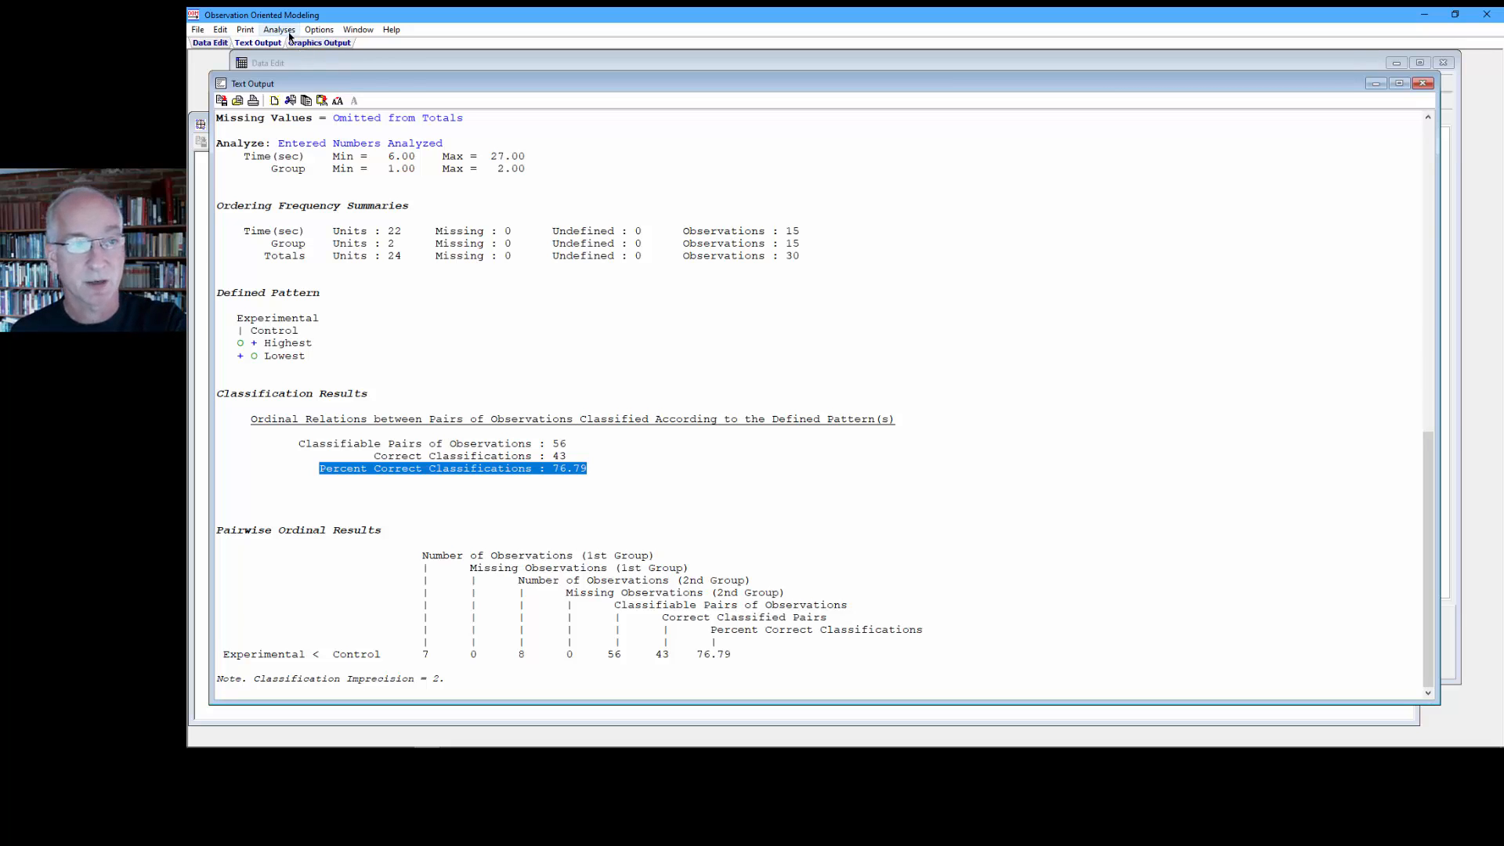
- Compute descriptive statistics for Time(sec) with Standard Deviation checked, highlighting the 5.73 SD
click(279, 28)
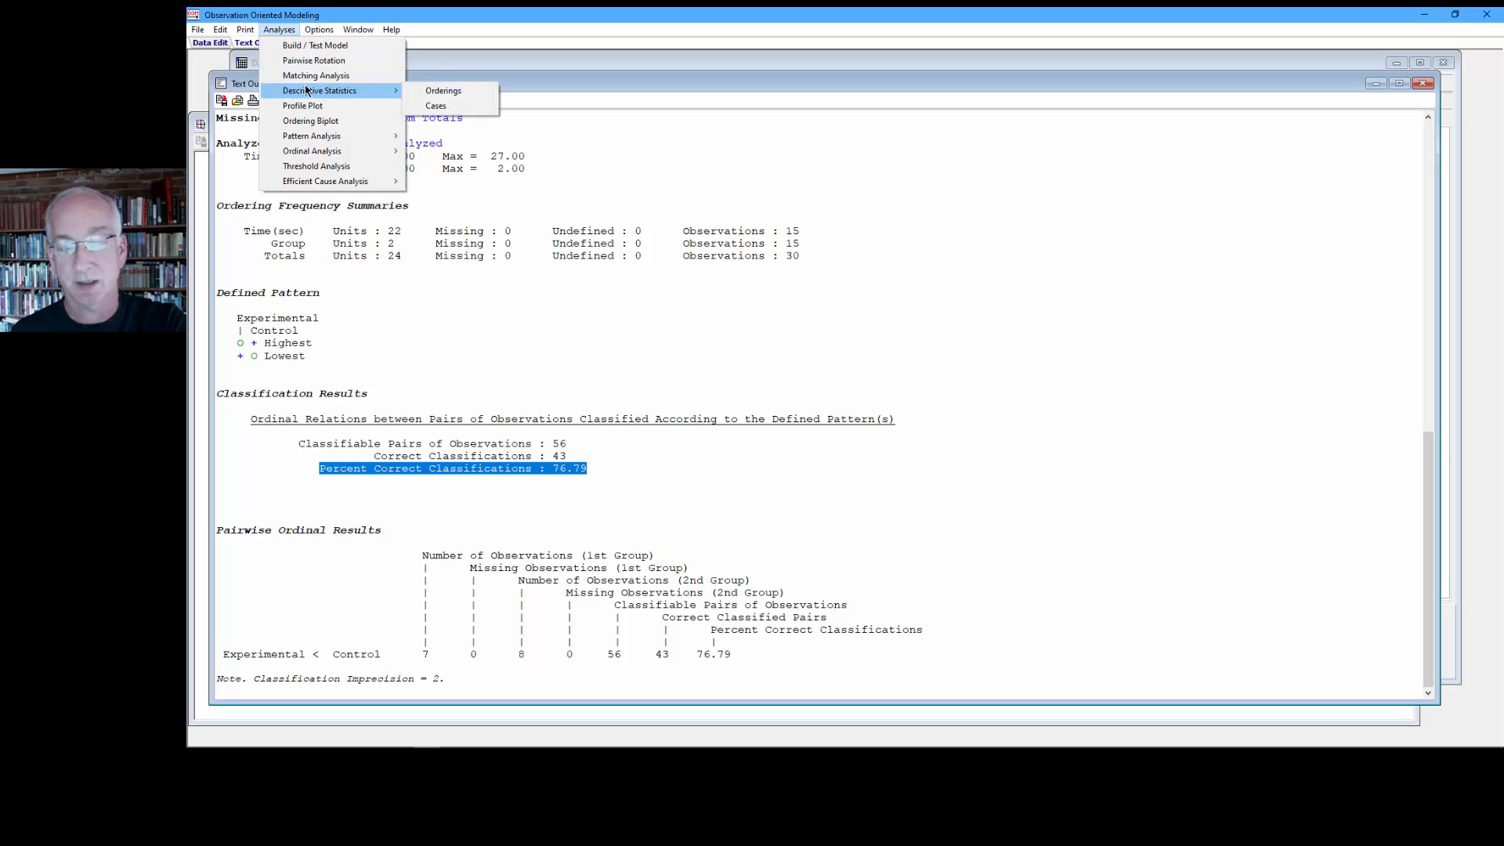
click(443, 91)
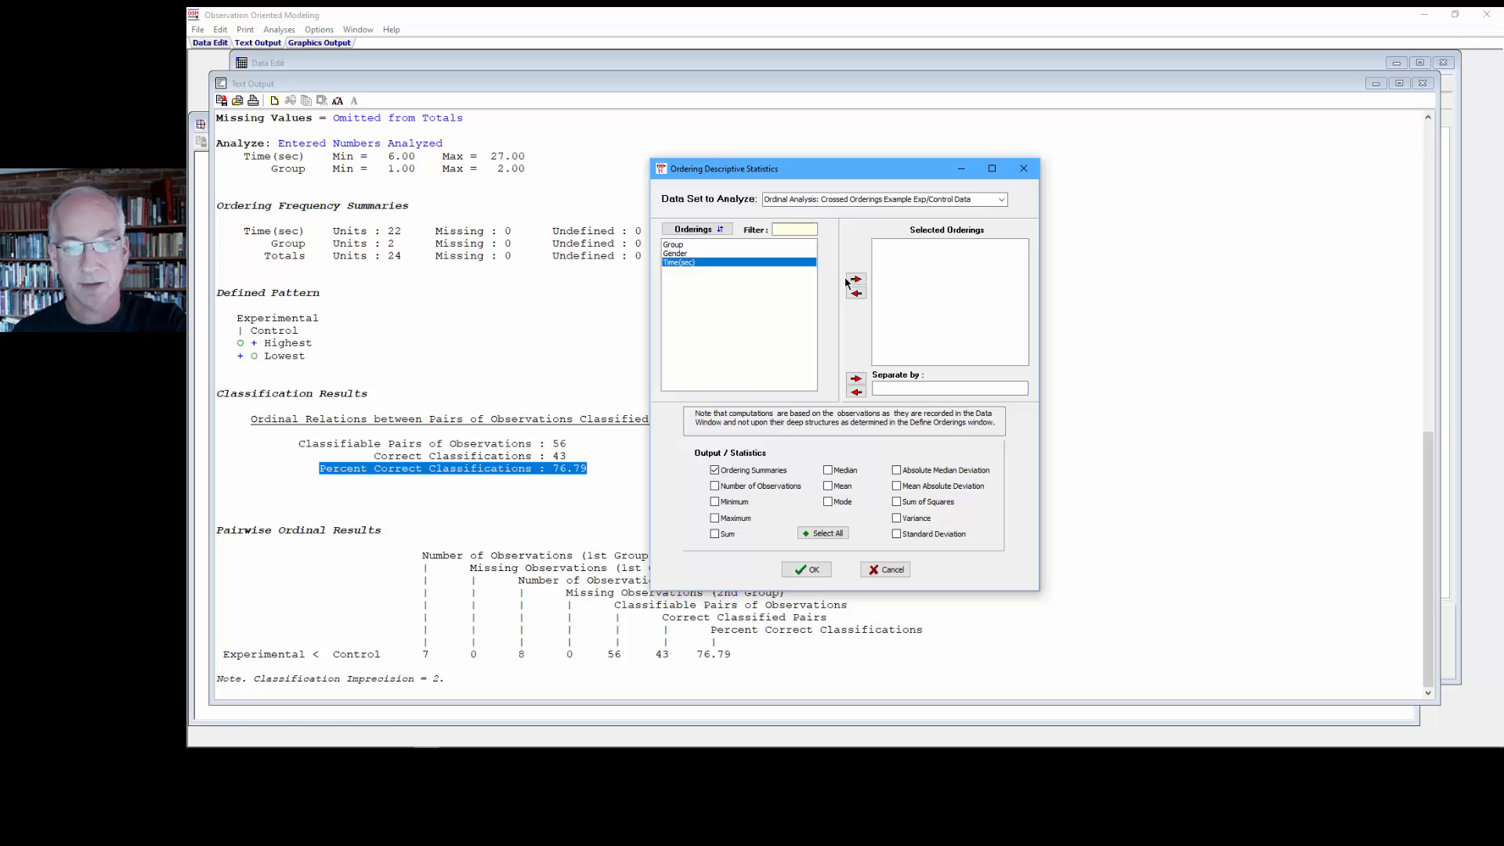
click(852, 279)
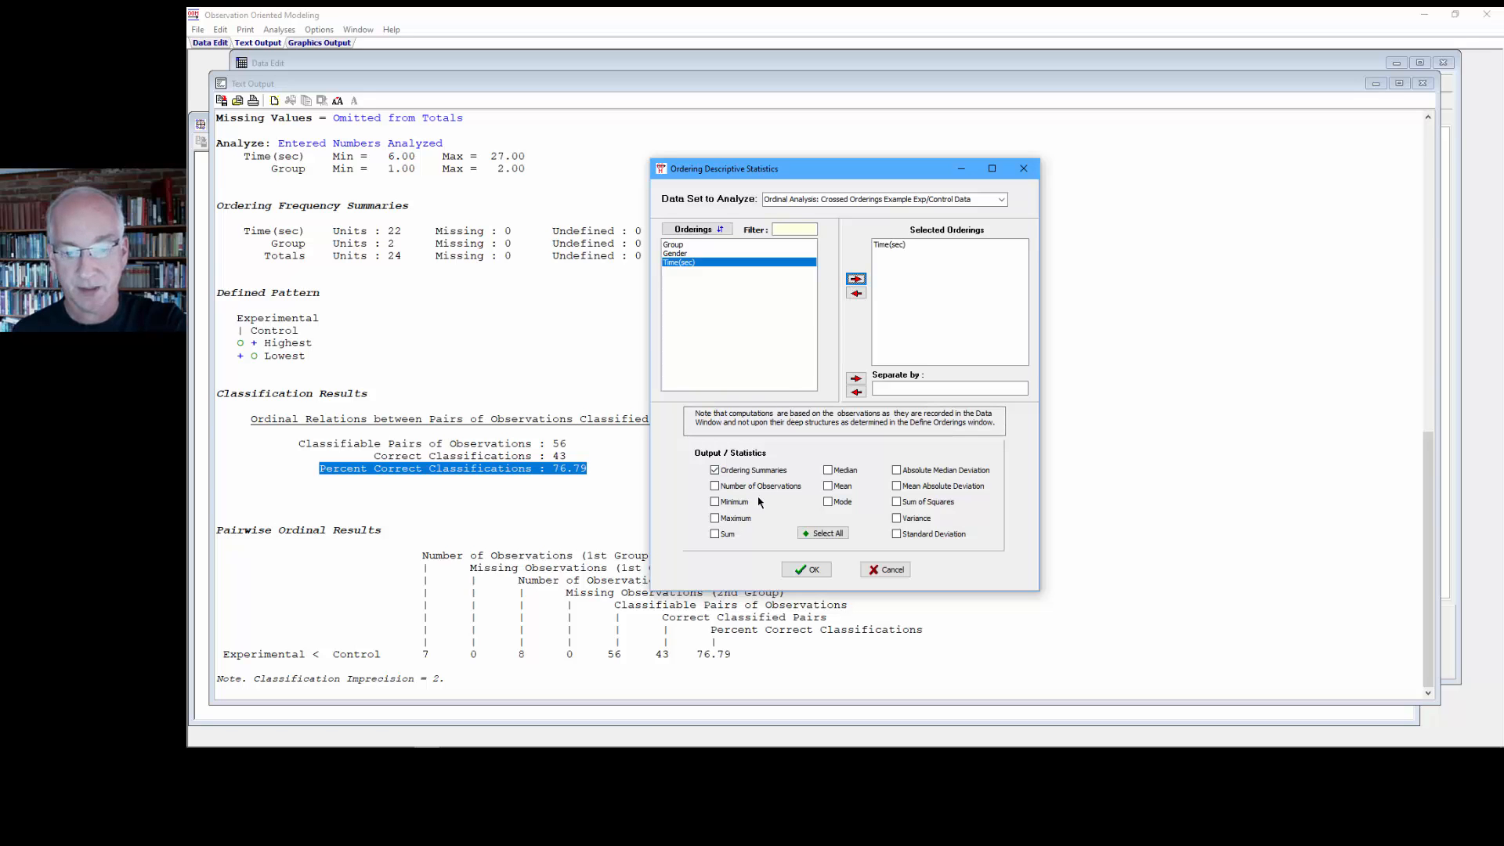
click(896, 532)
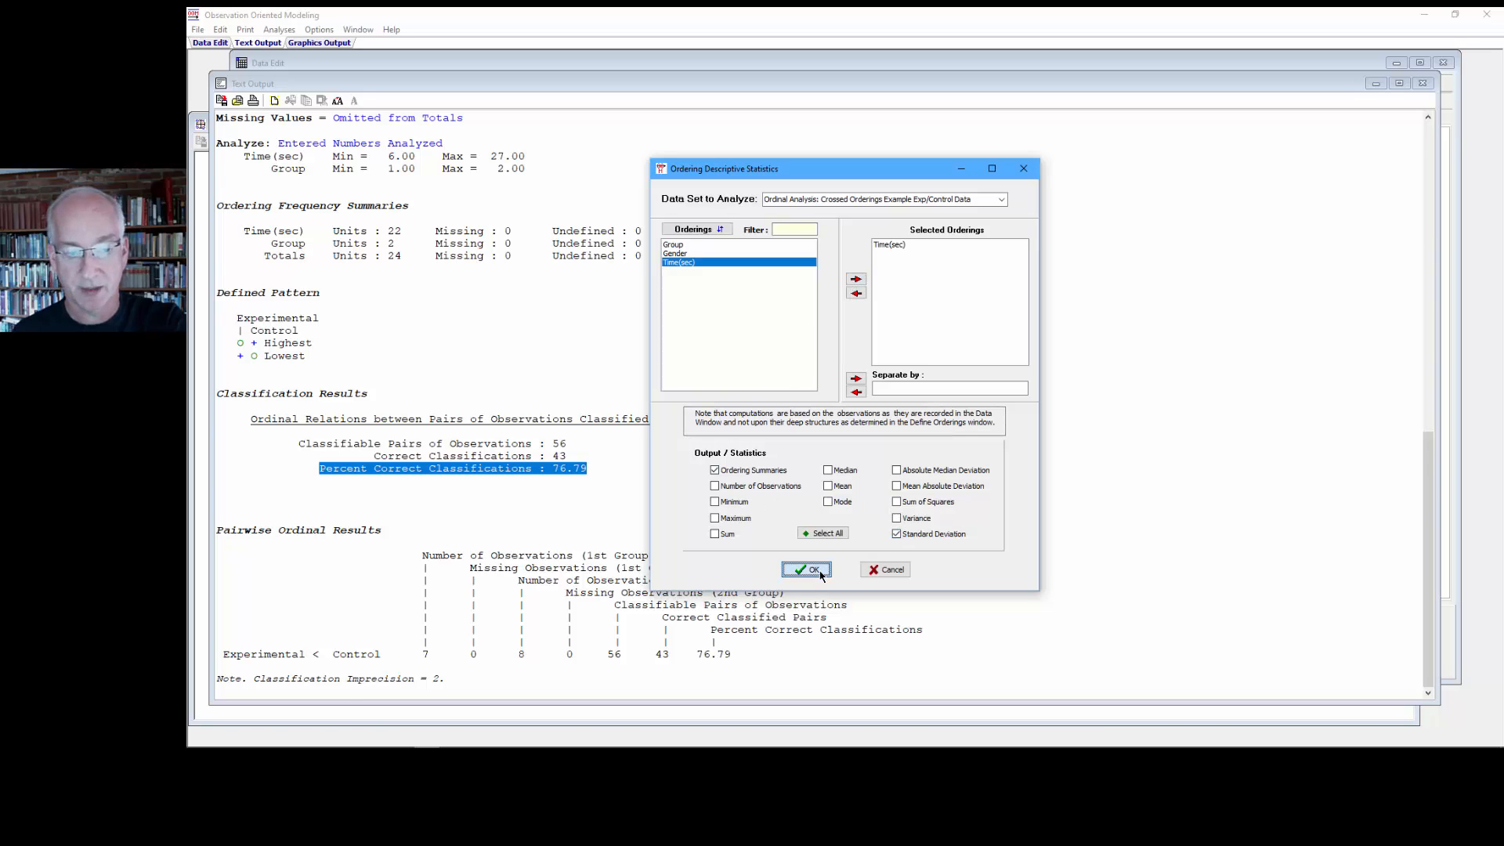
click(805, 569)
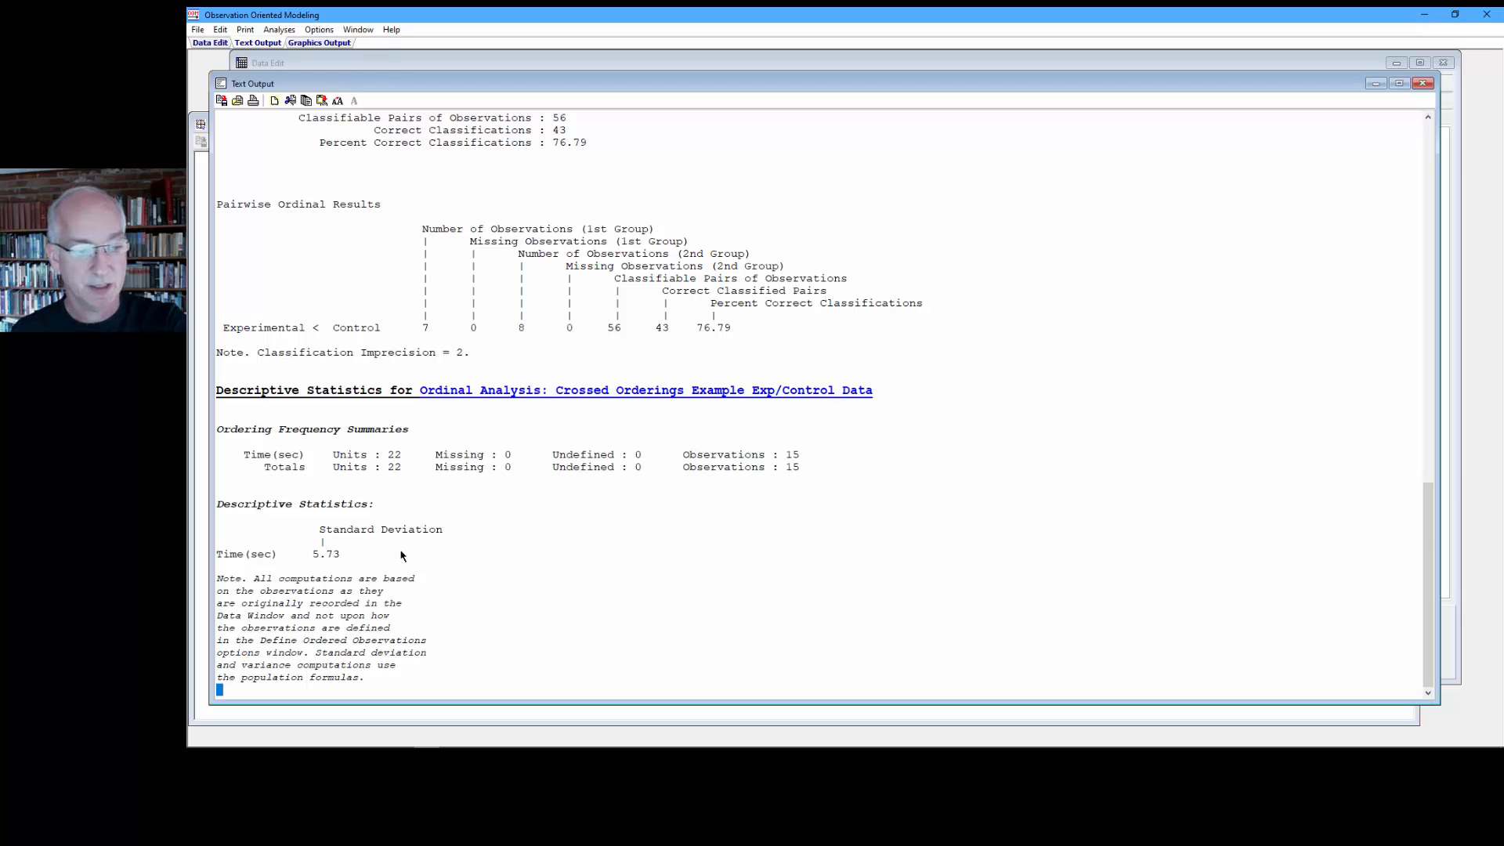
double_click(325, 553)
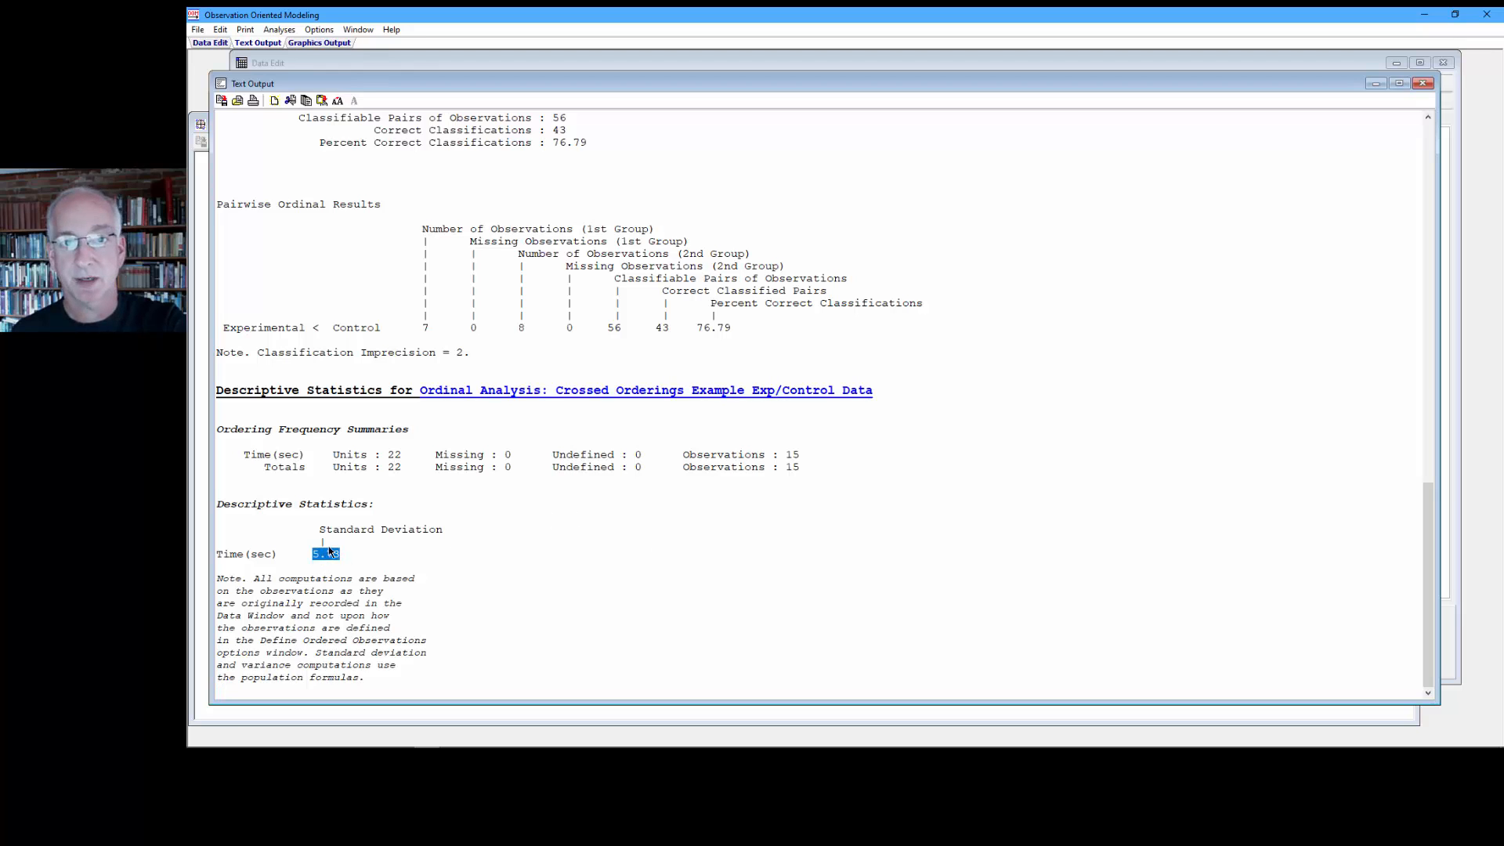
mouse_move(389, 423)
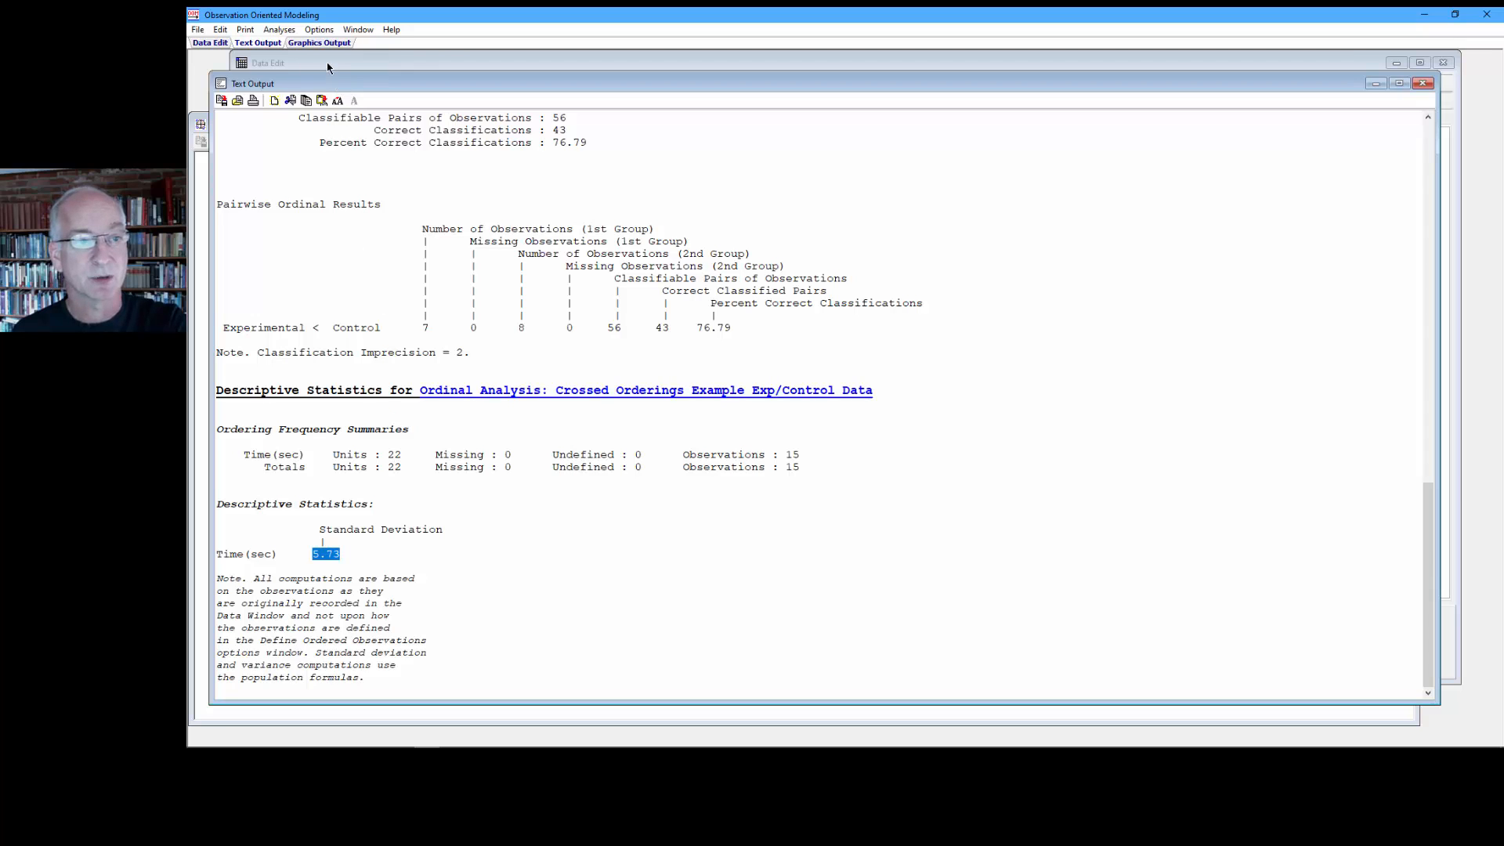
- Rerun Crossed Orderings with classification imprecision 5.73, giving 30 of 56 pairs correct (53.57%)
click(278, 28)
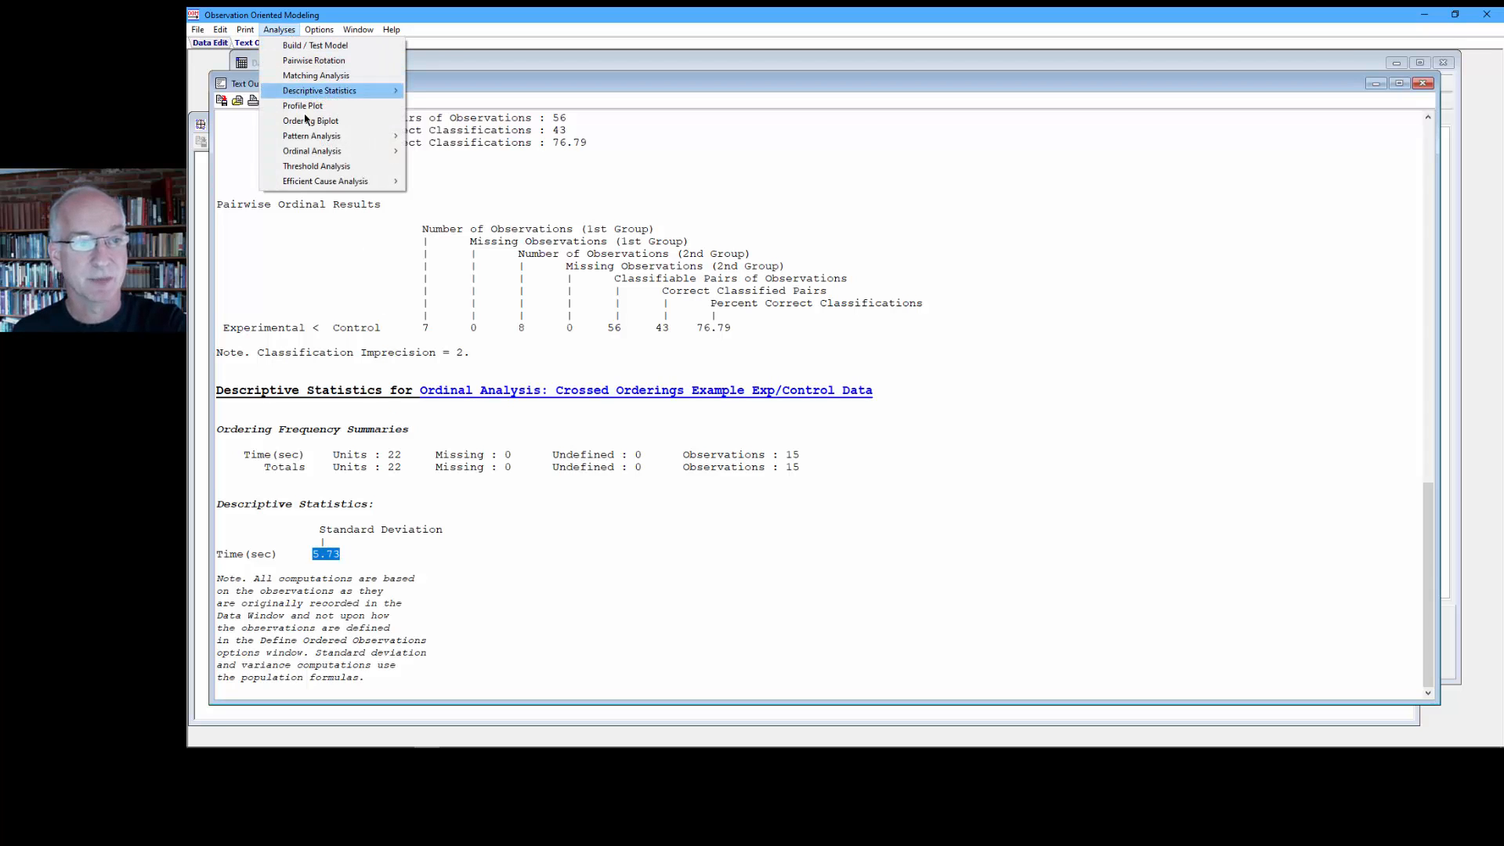
mouse_move(311, 151)
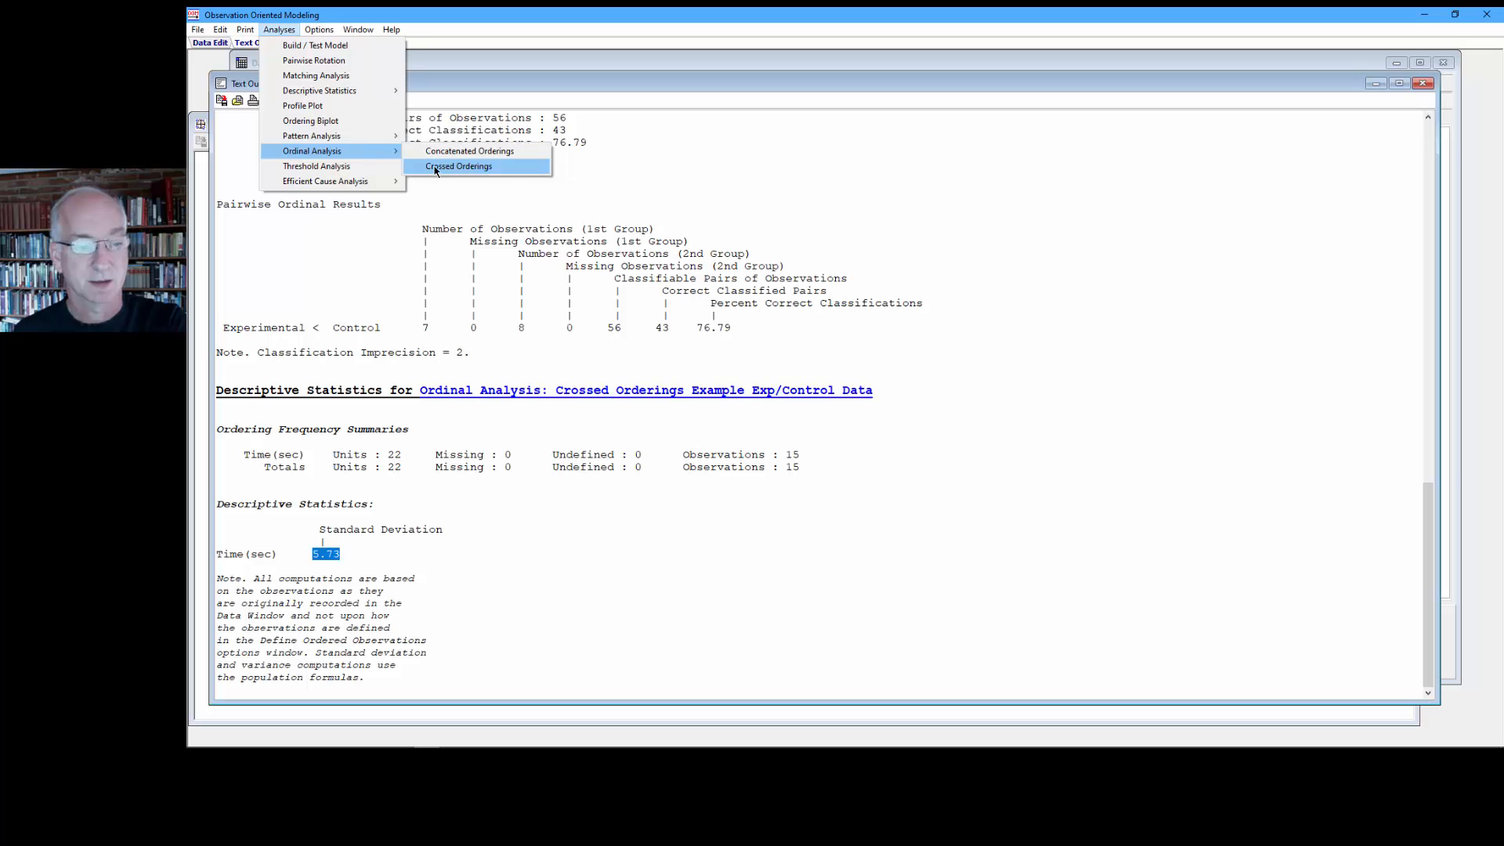
click(457, 166)
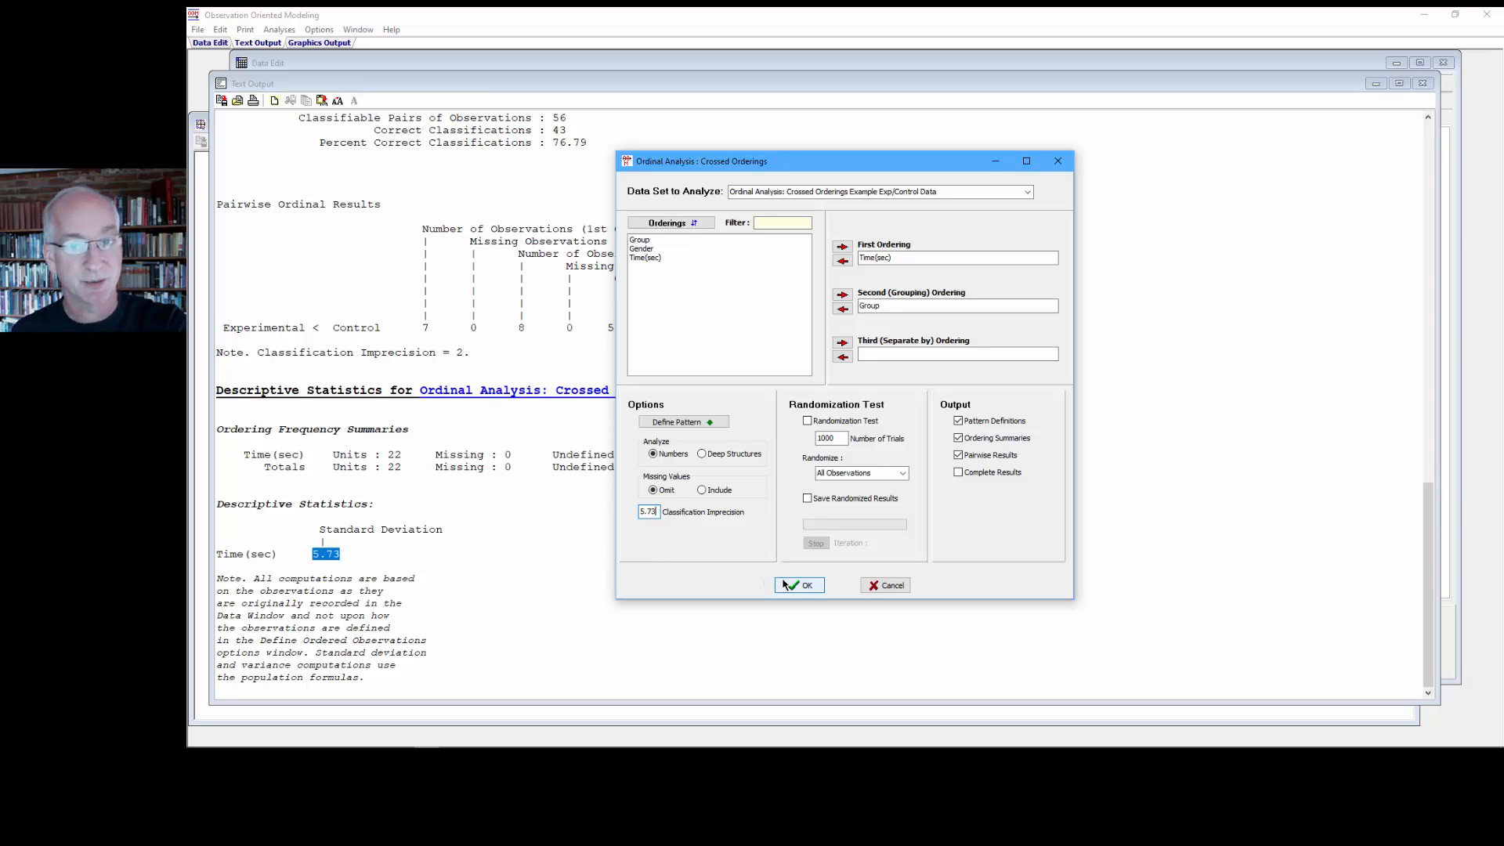
click(799, 584)
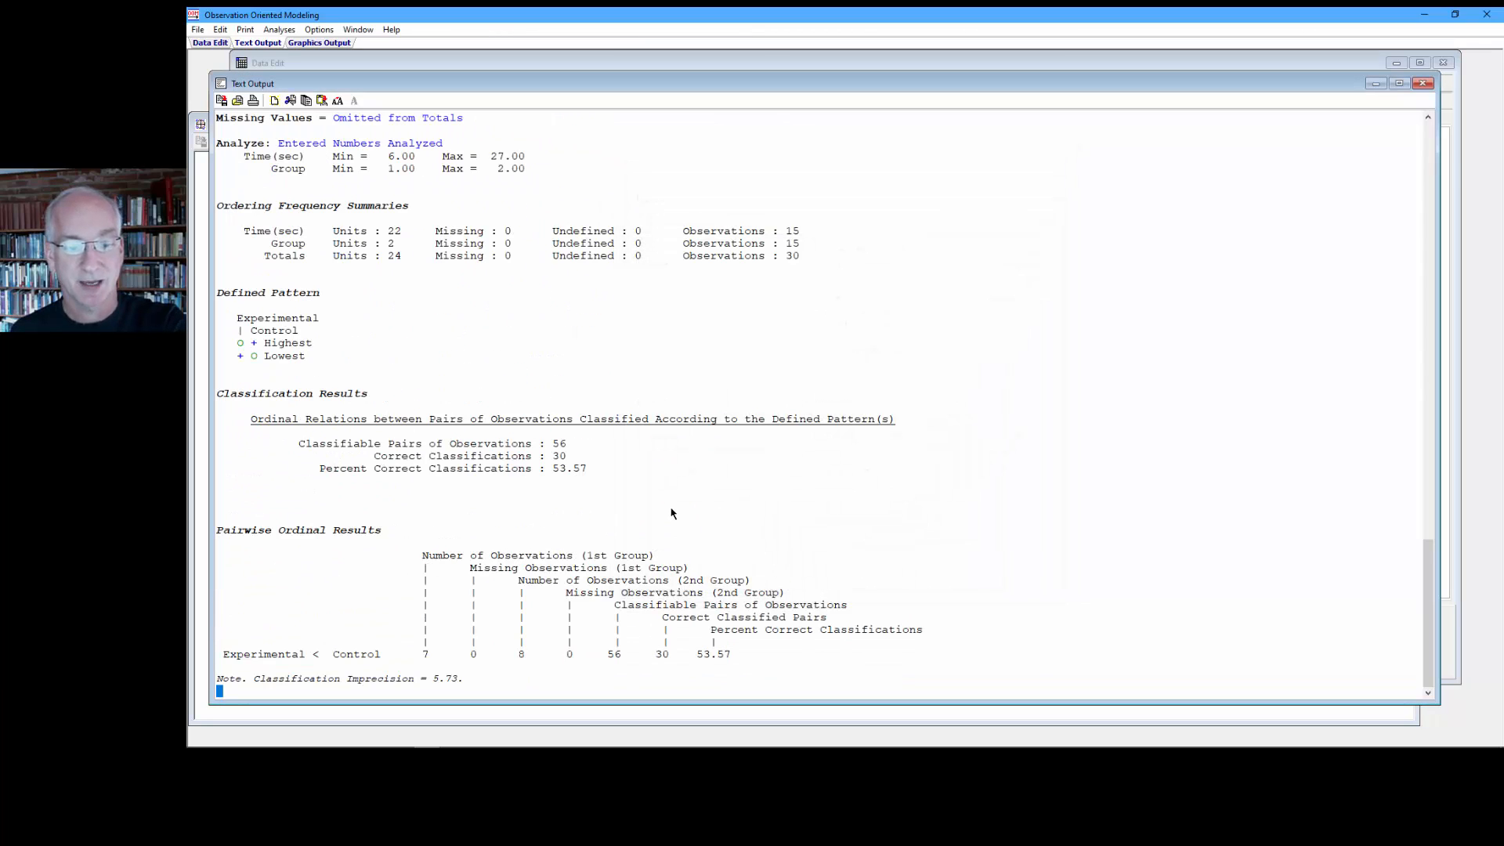
mouse_move(602, 473)
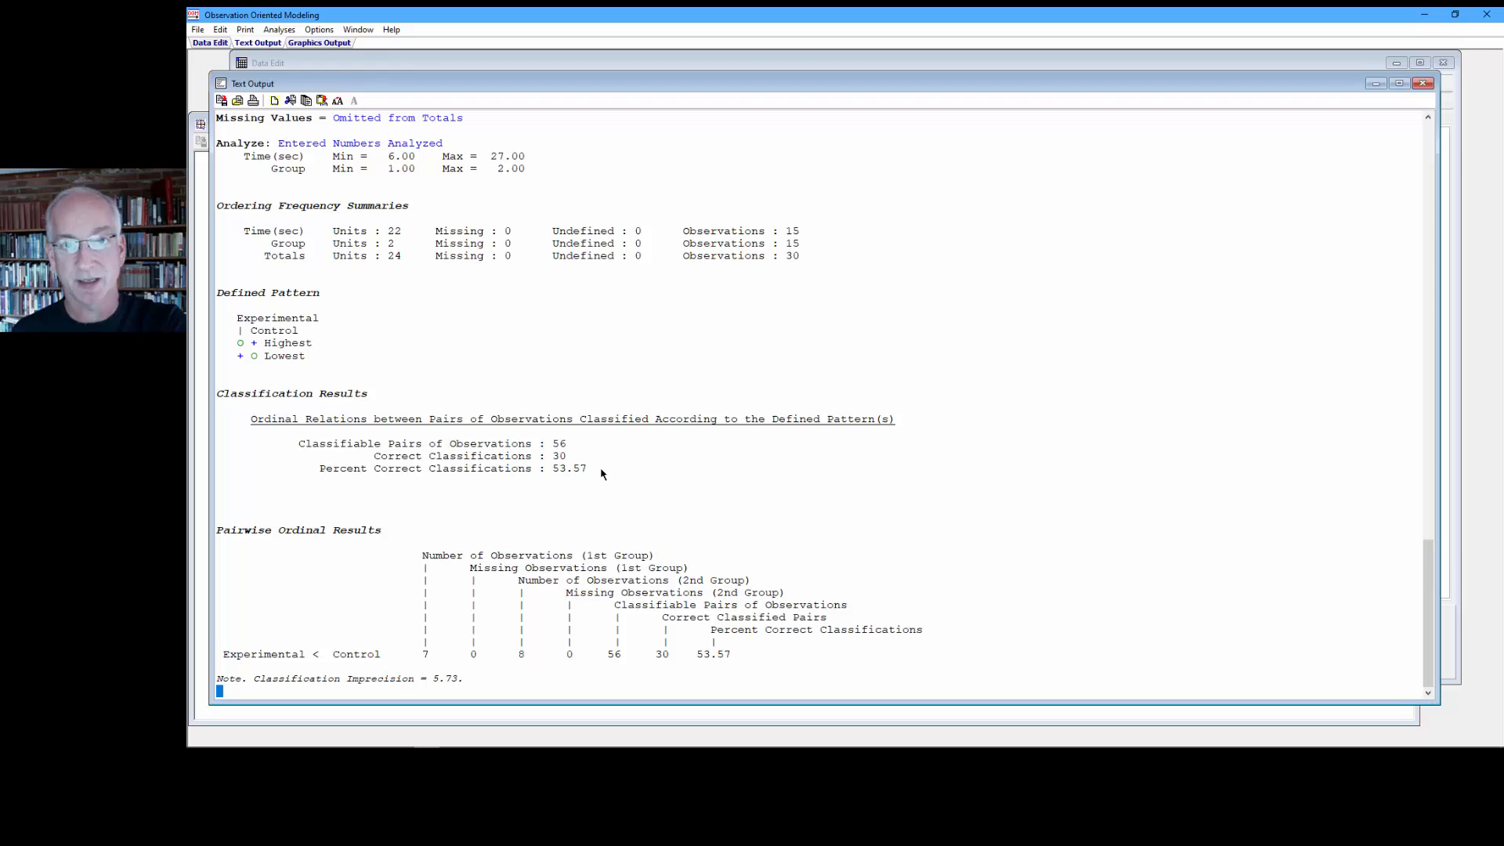